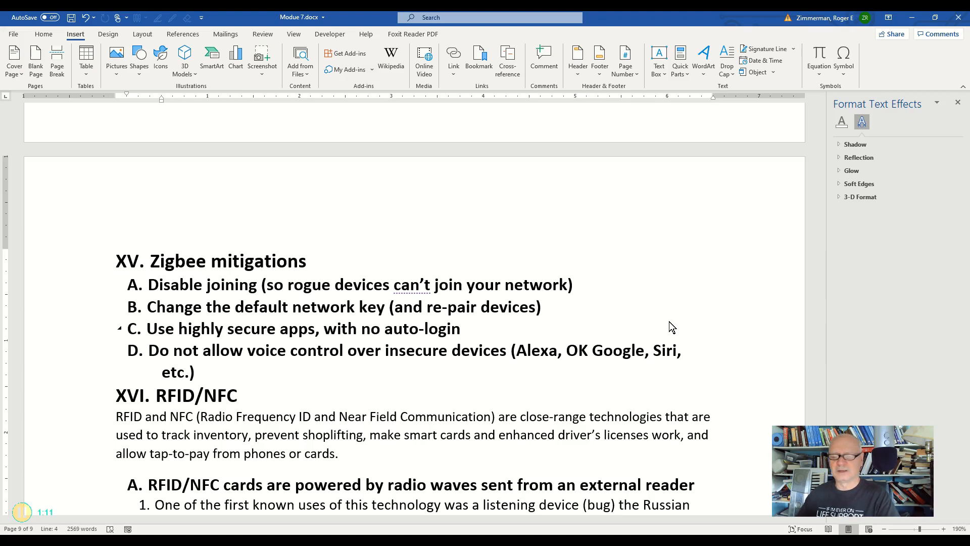
pyautogui.click(461, 328)
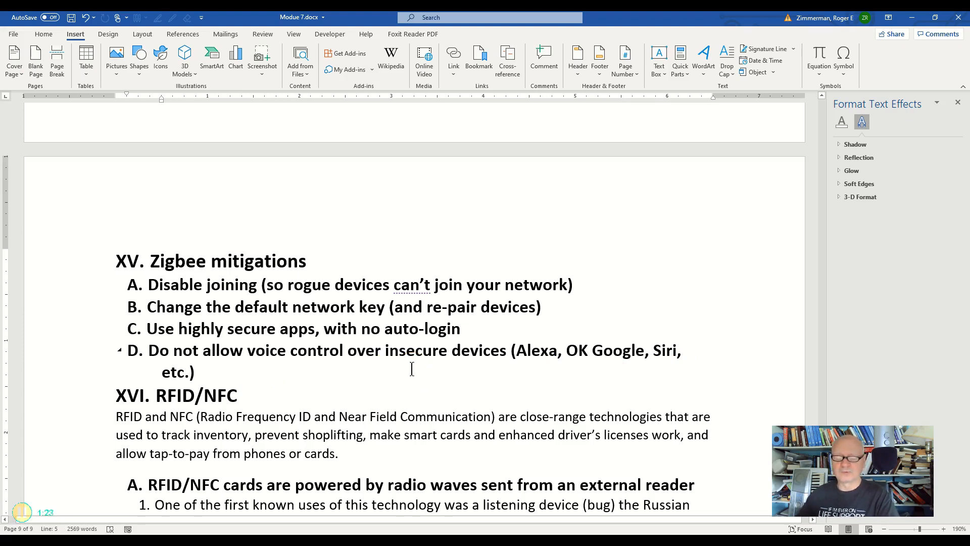
pyautogui.moveTo(358, 360)
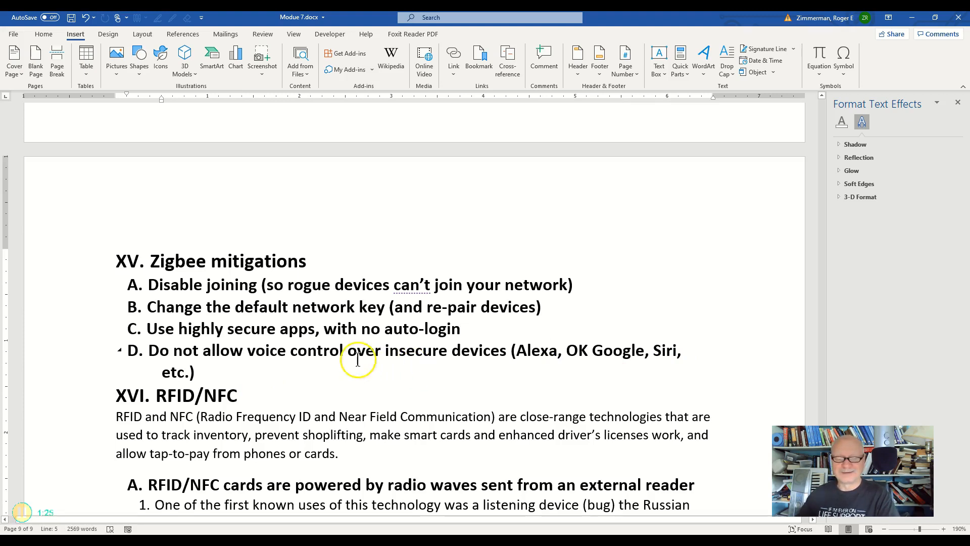